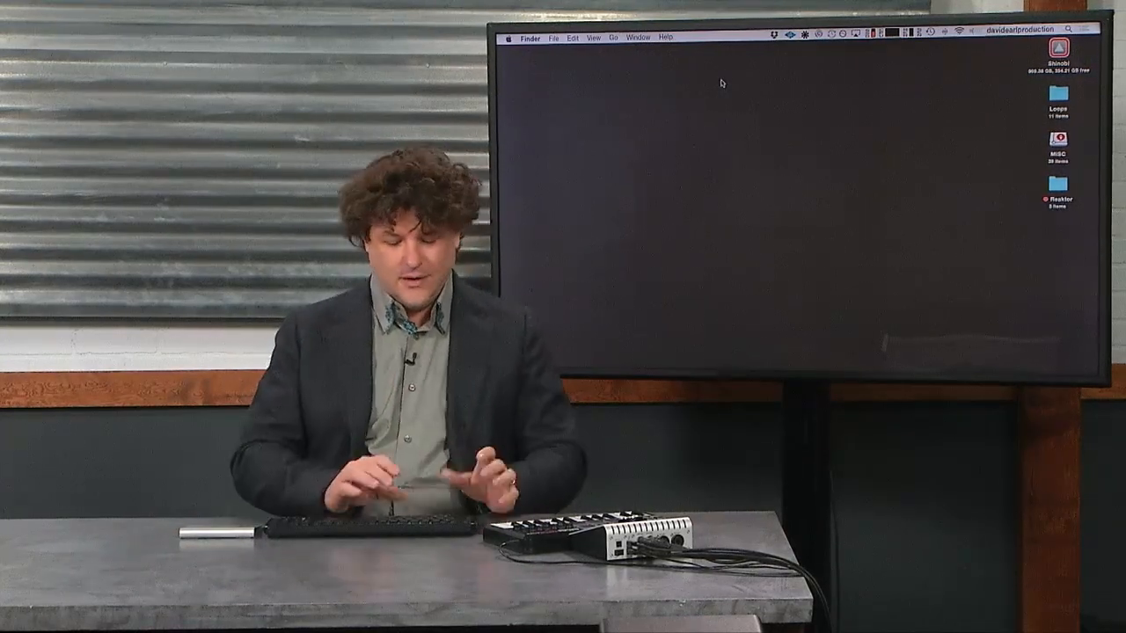
# Step: Launch Reaktor 5 through a Spotlight search for 'Reaktor 5'
pyautogui.press('cmd+space')
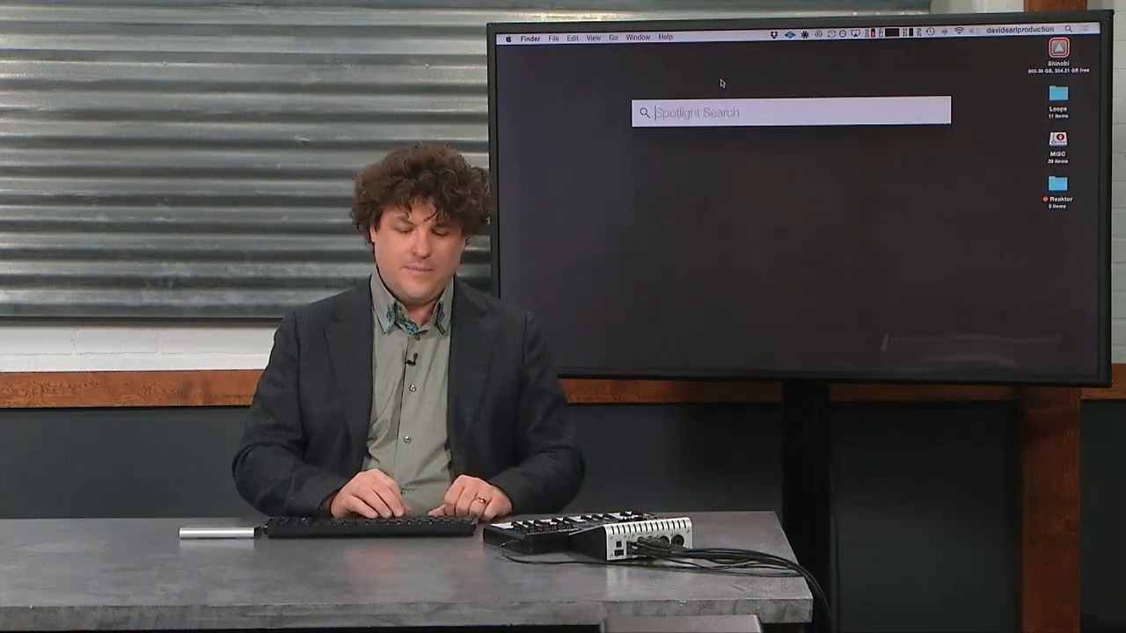
pyautogui.write('Reaktor 5')
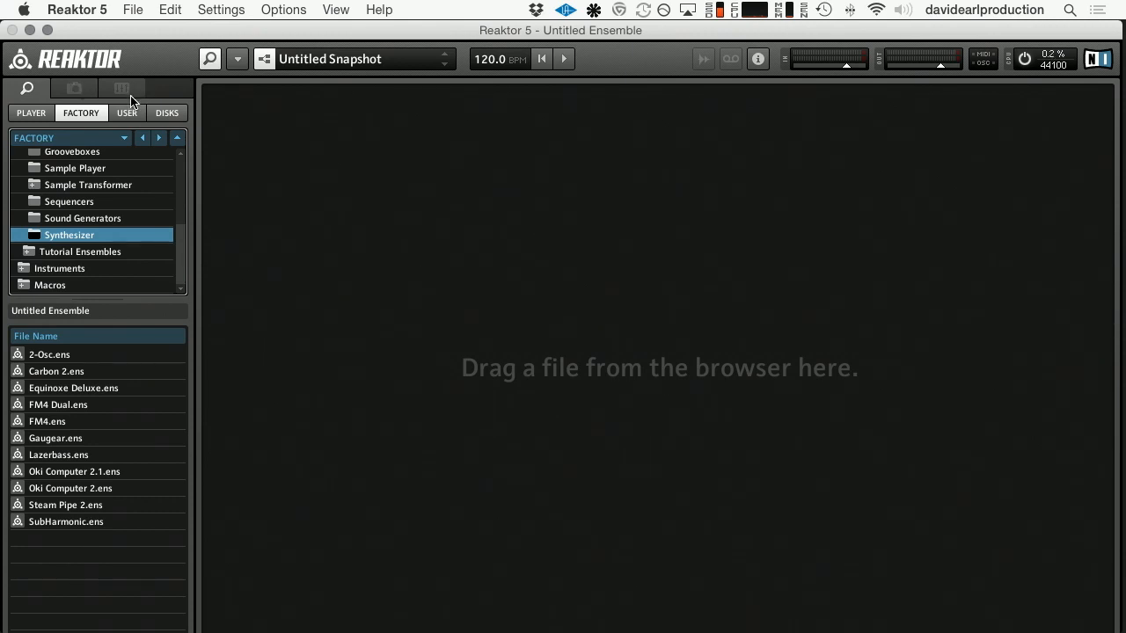
# Step: Browse the User and Factory libraries in the Reaktor browser
pyautogui.click(126, 112)
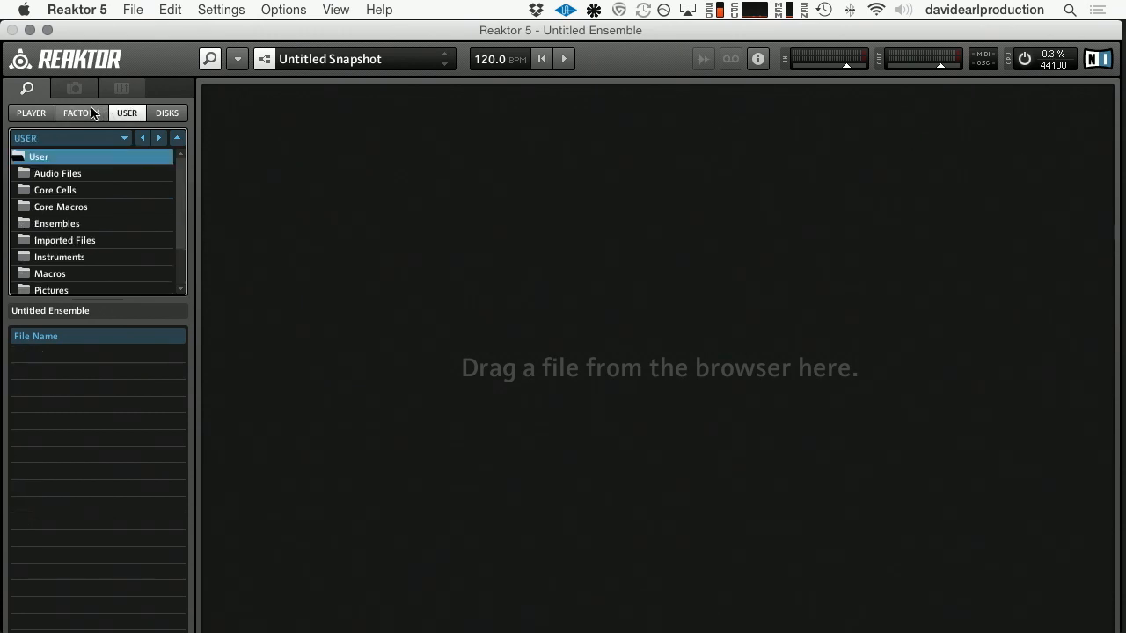
pyautogui.click(30, 113)
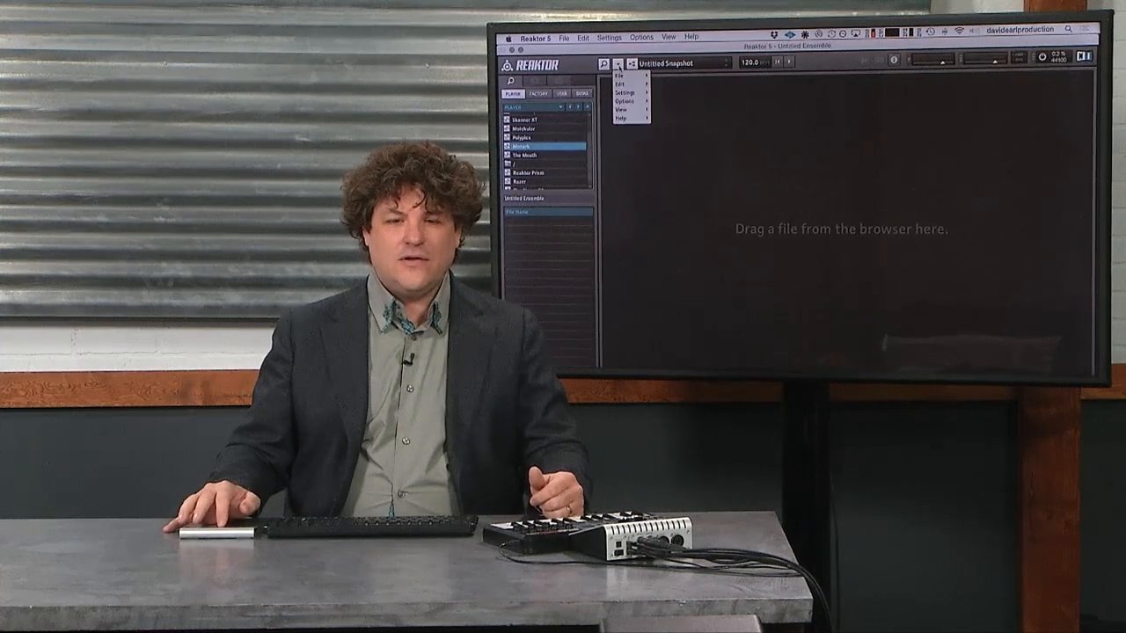
# Step: Create a new empty ensemble (New.ens) from the File menu
pyautogui.click(612, 84)
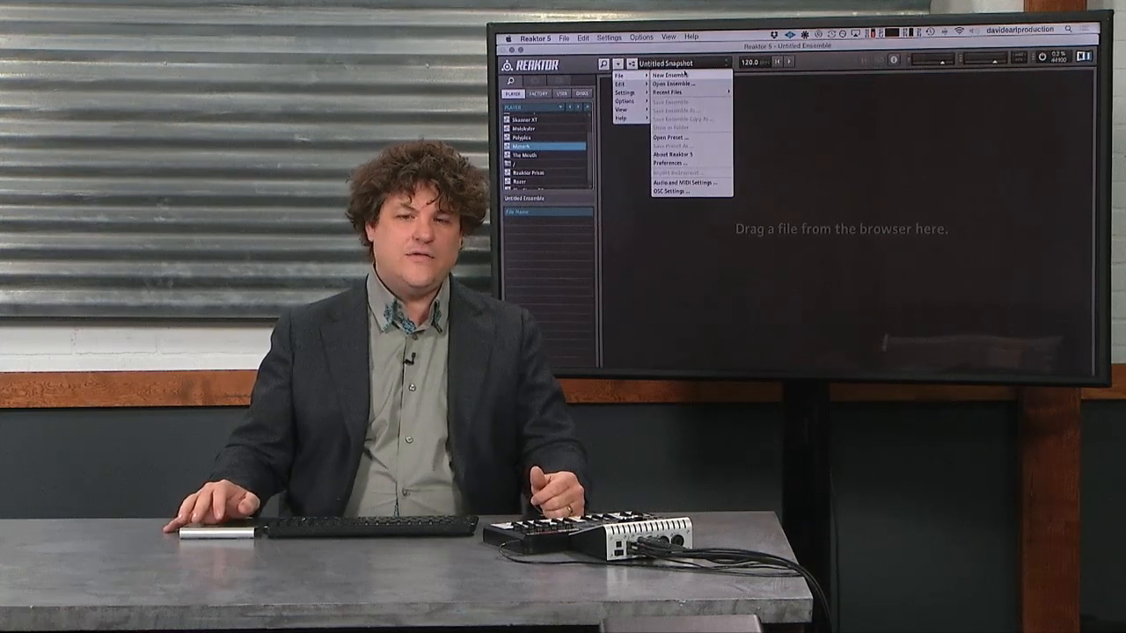
pyautogui.click(667, 81)
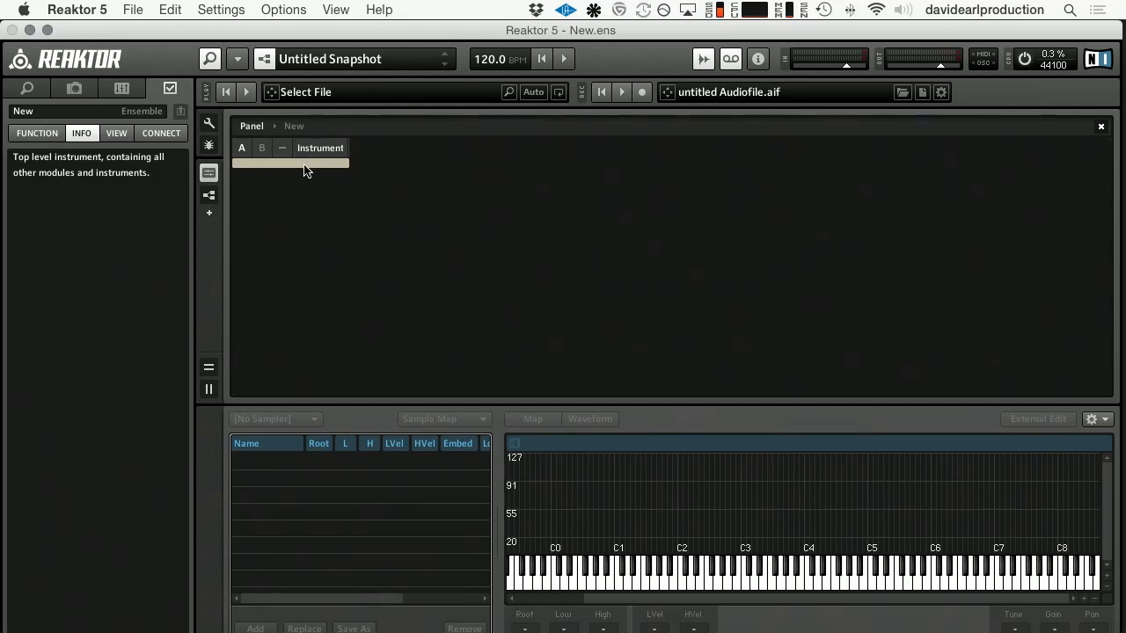
pyautogui.moveTo(800, 545)
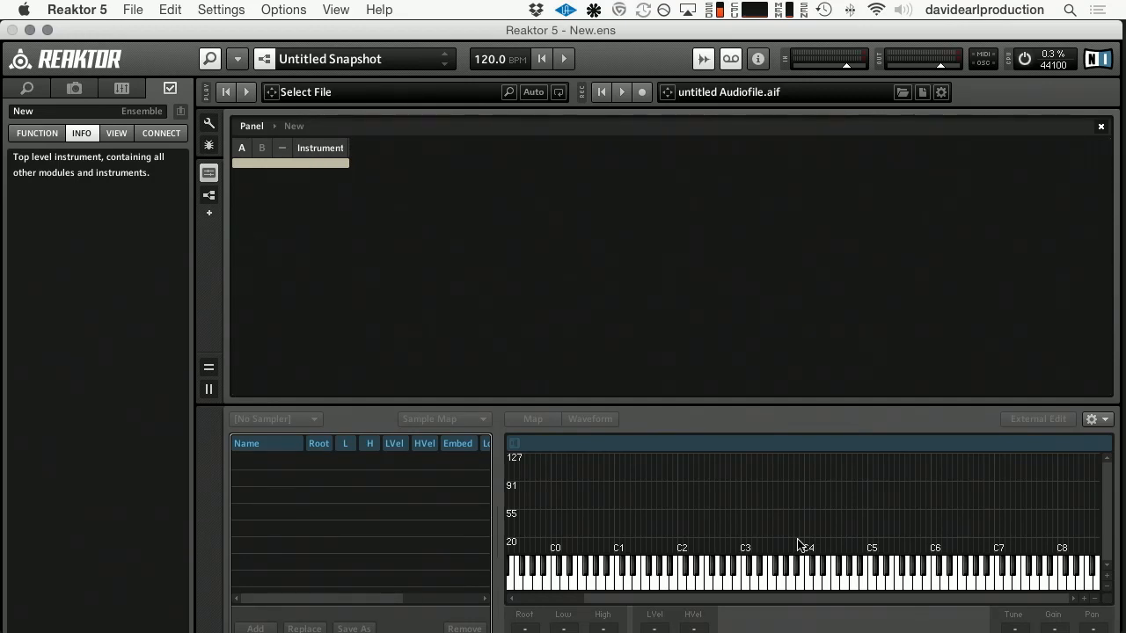
pyautogui.moveTo(720, 31)
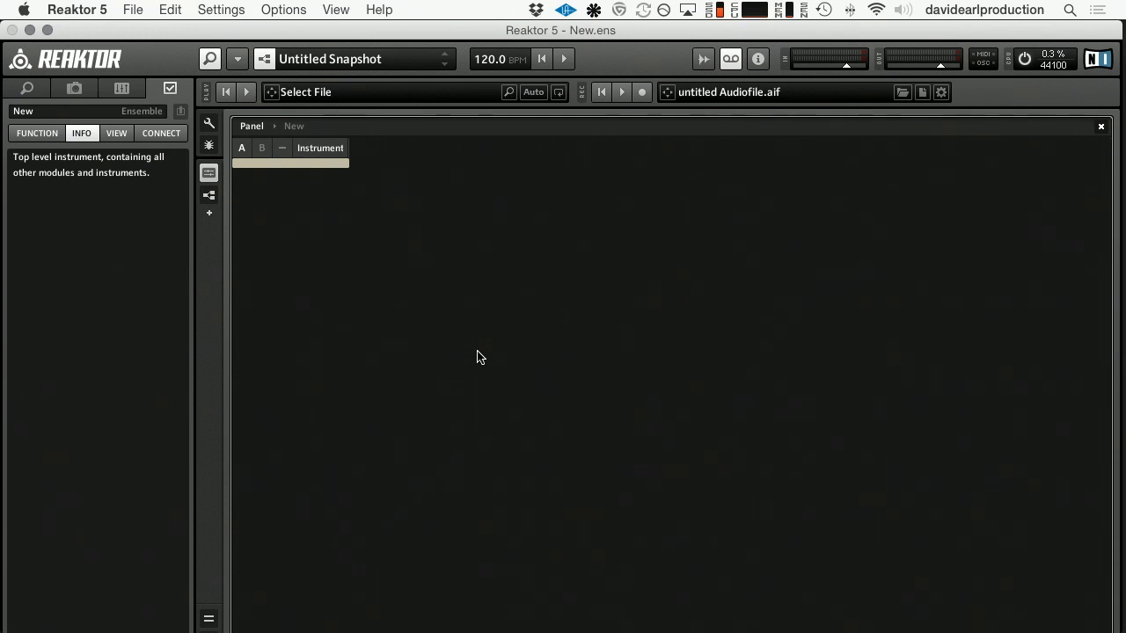
pyautogui.moveTo(443, 331)
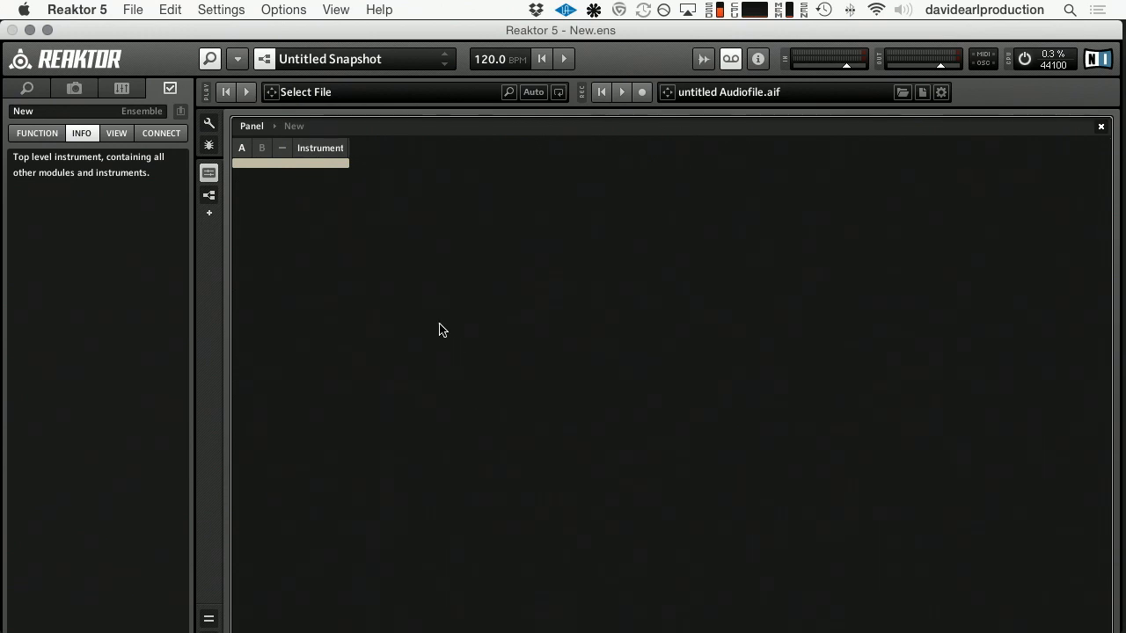
pyautogui.moveTo(208, 187)
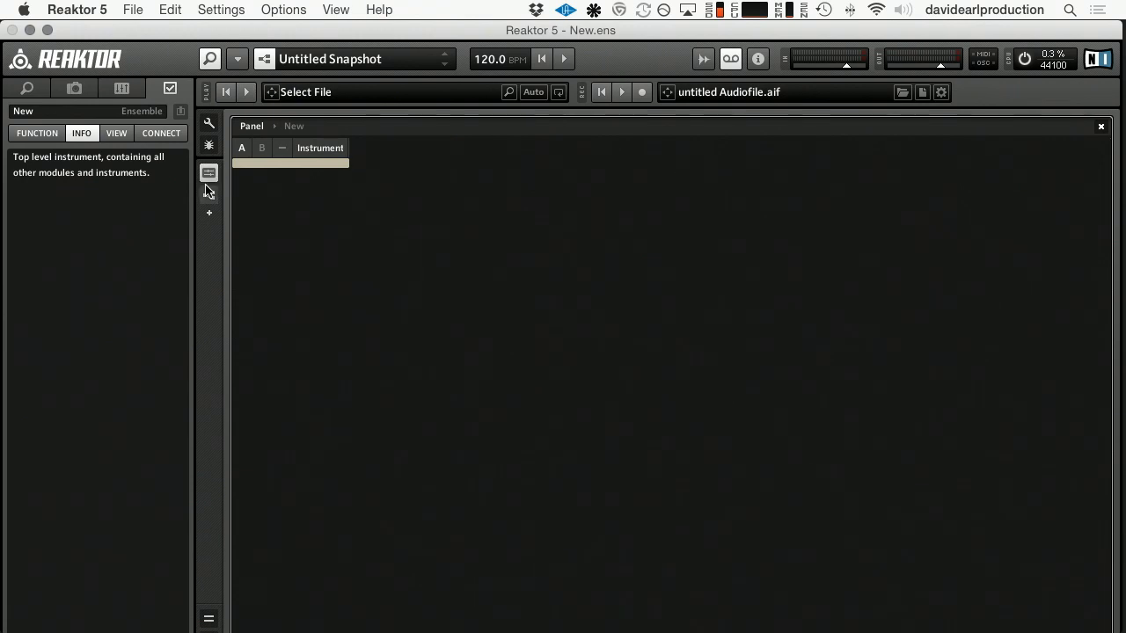
pyautogui.moveTo(209, 197)
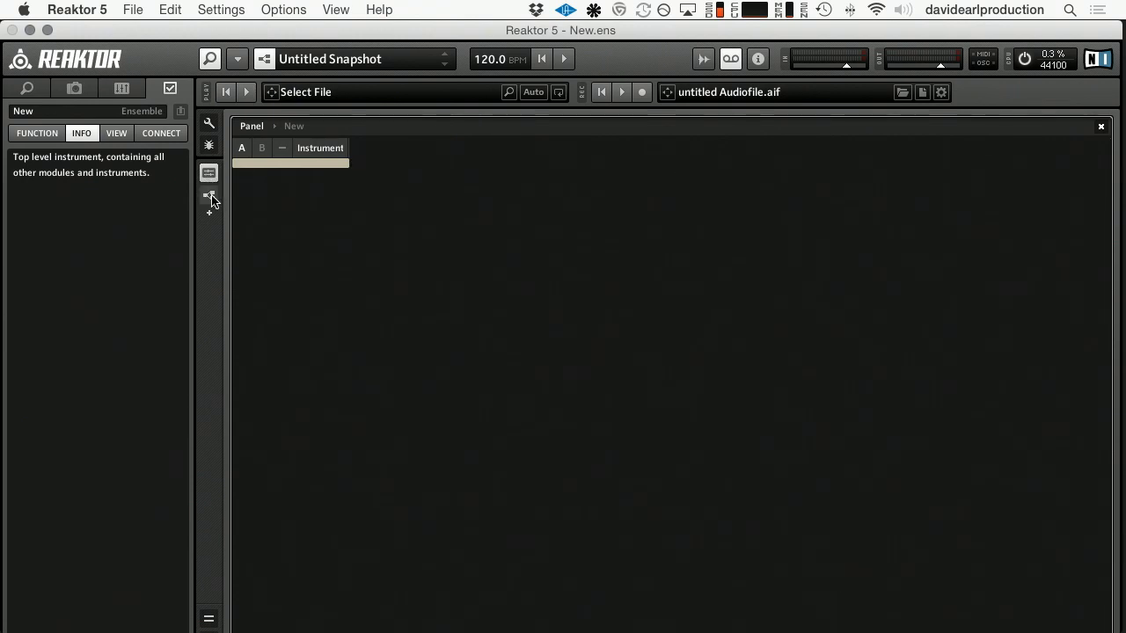
# Step: Show the ensemble structure and select the blank Instrument to display its properties
pyautogui.click(210, 193)
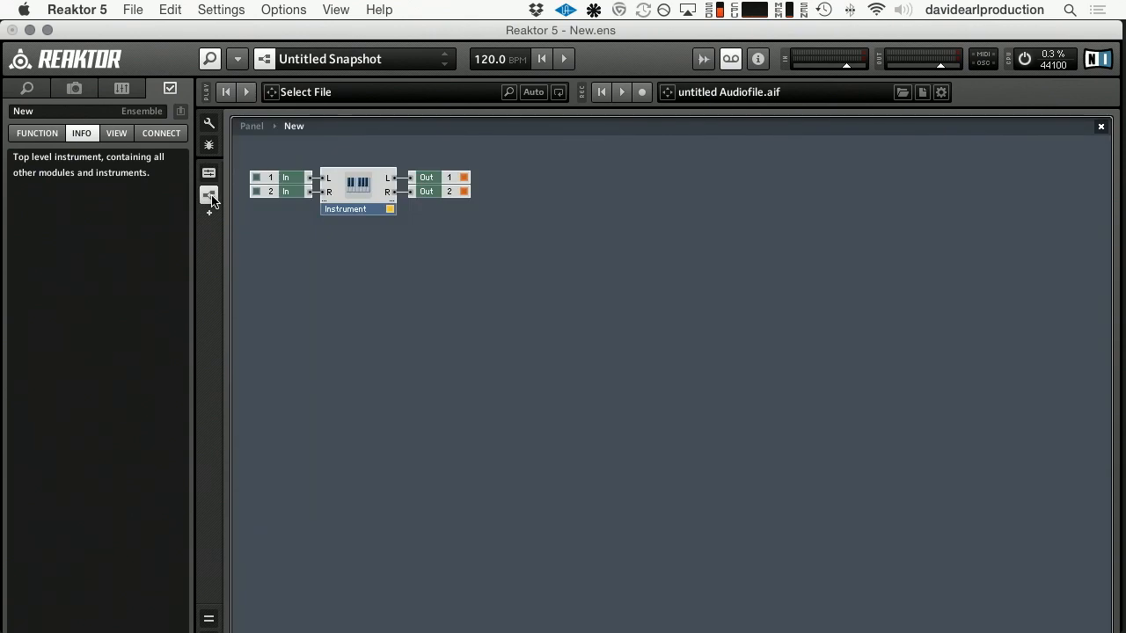
pyautogui.moveTo(383, 221)
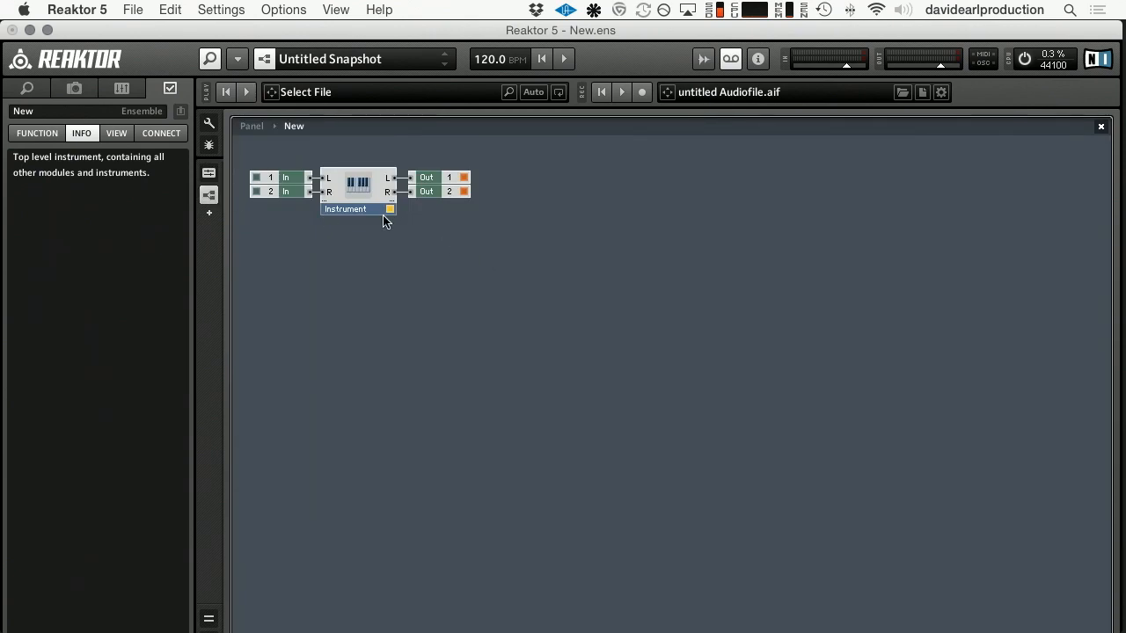
pyautogui.moveTo(348, 201)
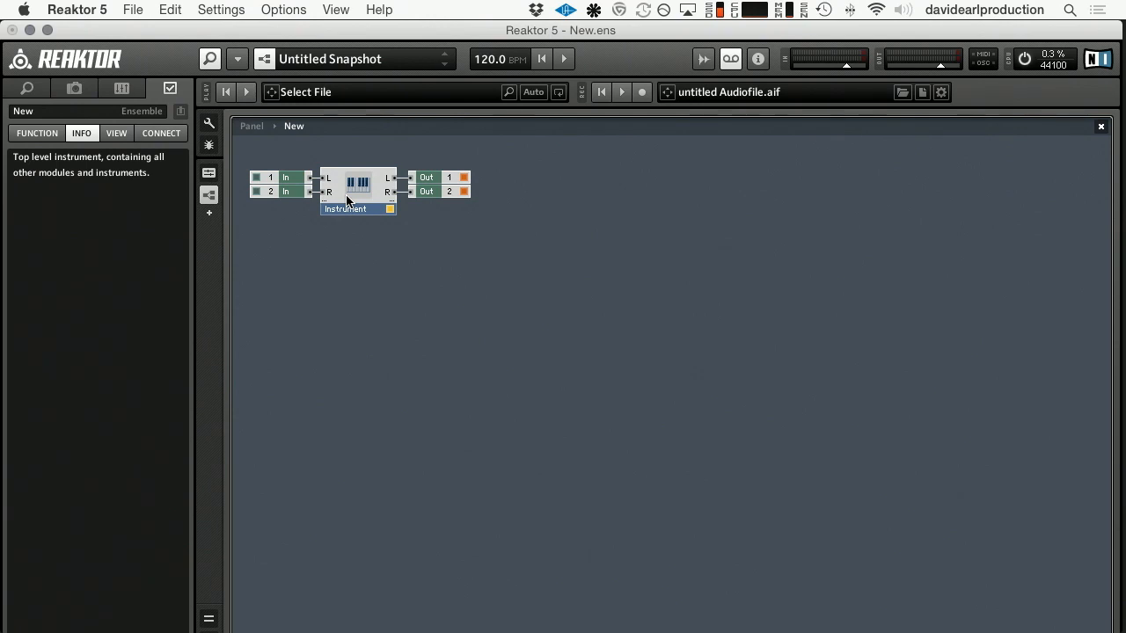
pyautogui.click(355, 185)
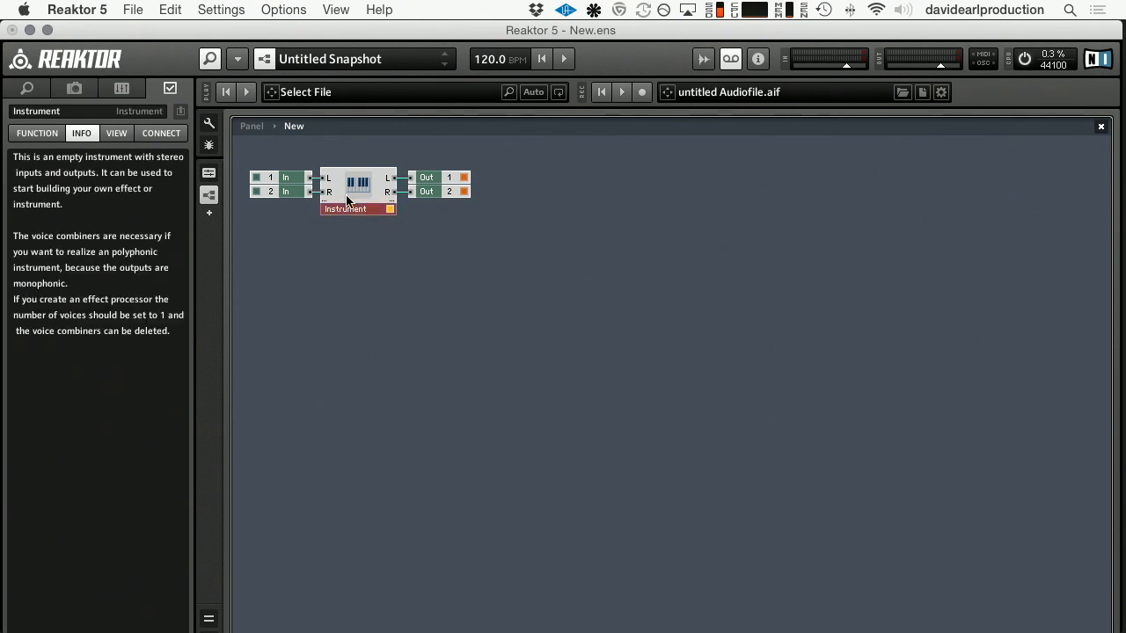